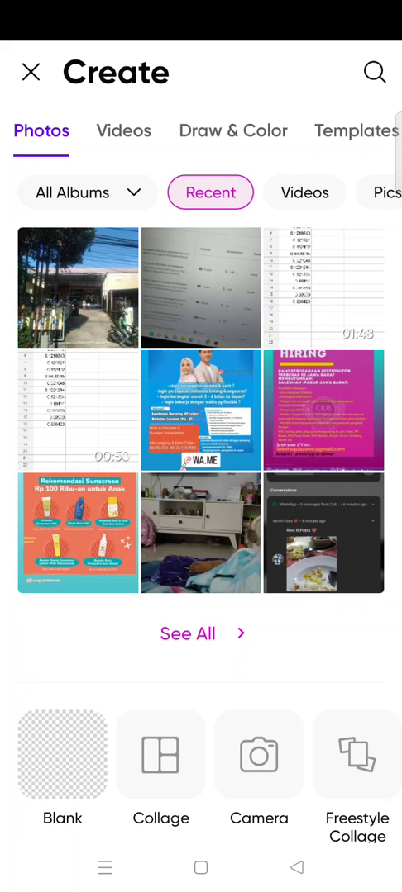
Switch the photo picker's album to FreeToEdit and browse its free stock images.
scroll(up, 3)
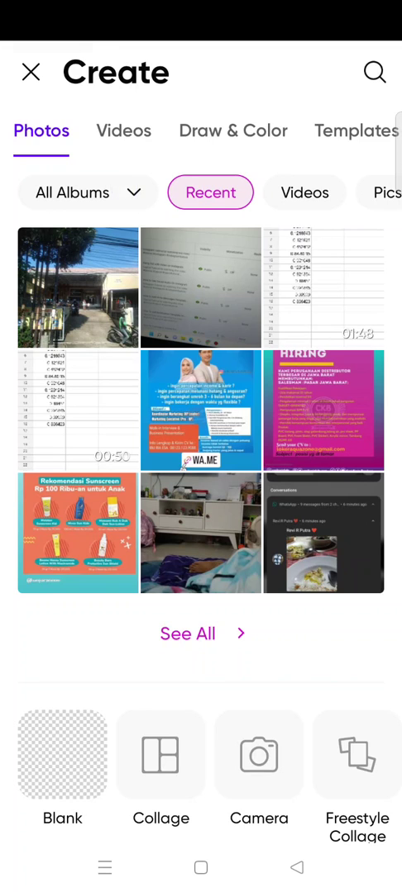
click(88, 192)
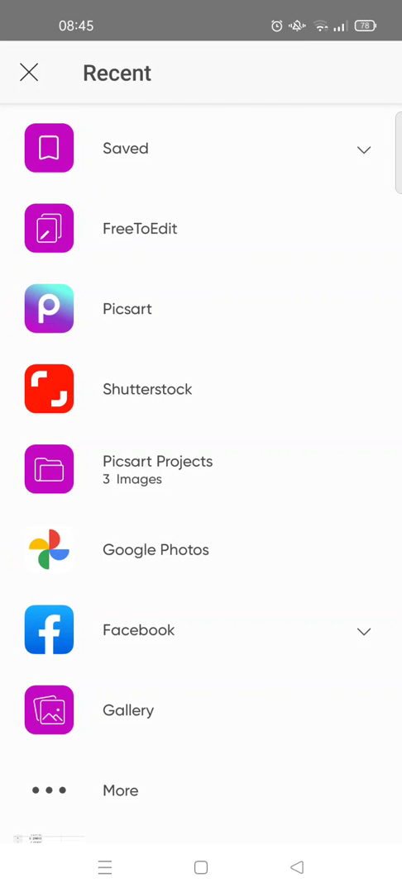
click(139, 228)
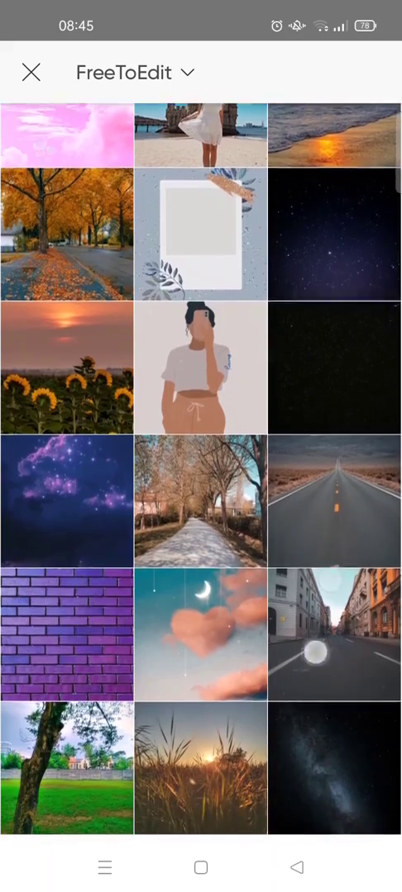
scroll(down, 3)
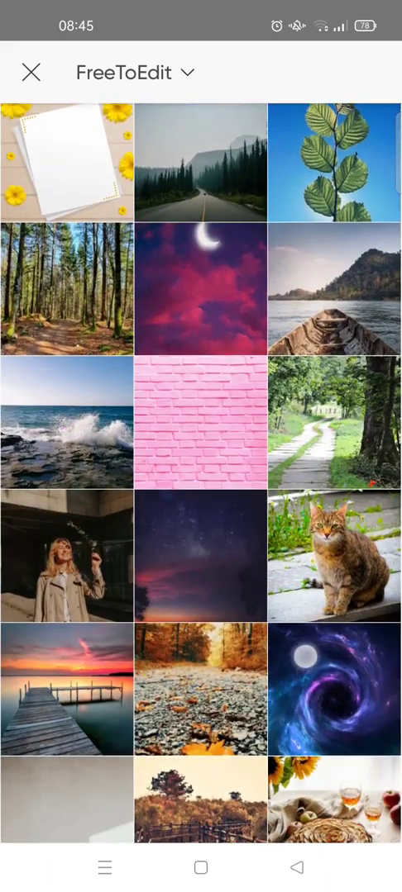
scroll(up, 3)
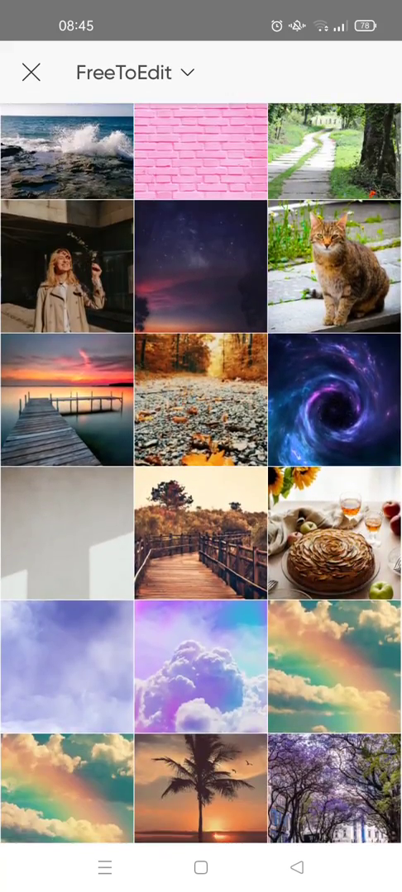
scroll(up, 3)
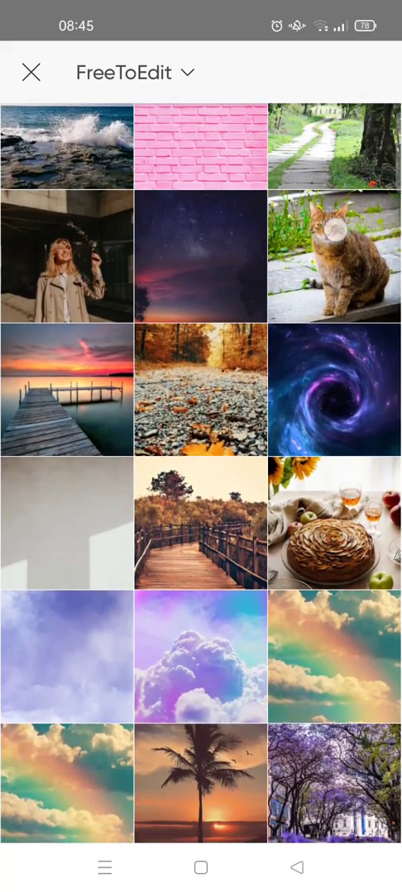
Bring the tabby cat photo into Cutout and brush a red mask over its body and legs.
click(334, 258)
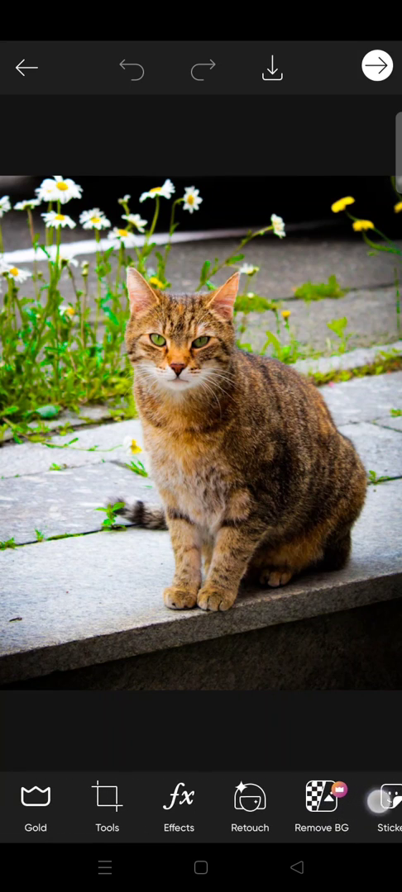
scroll(left, 3)
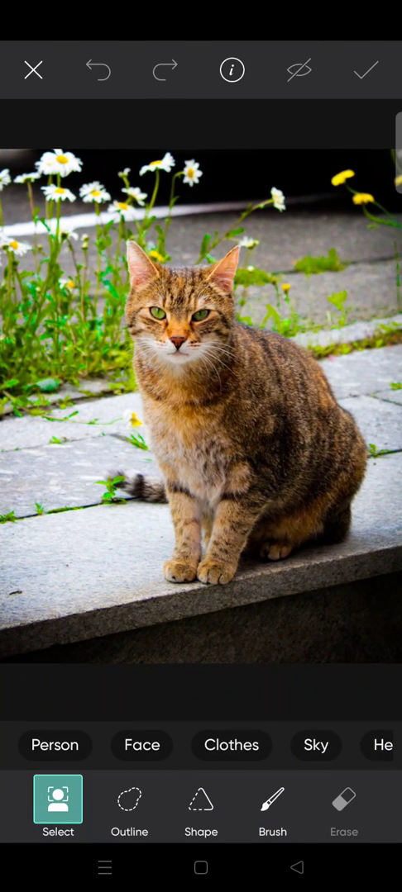
scroll(left, 3)
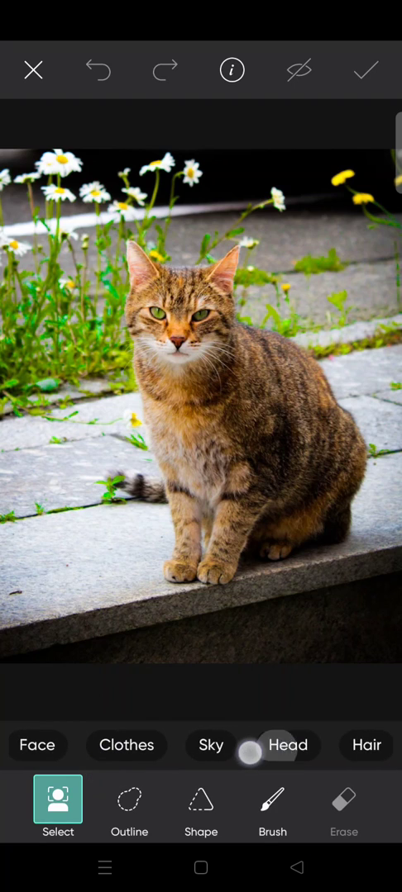
scroll(left, 3)
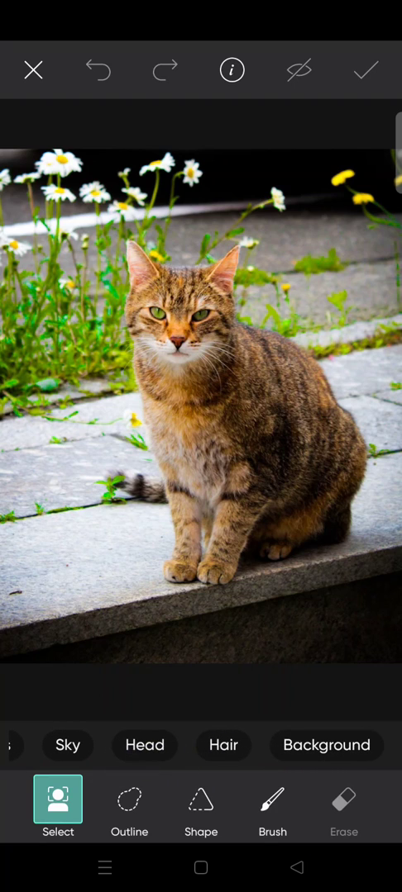
scroll(left, 3)
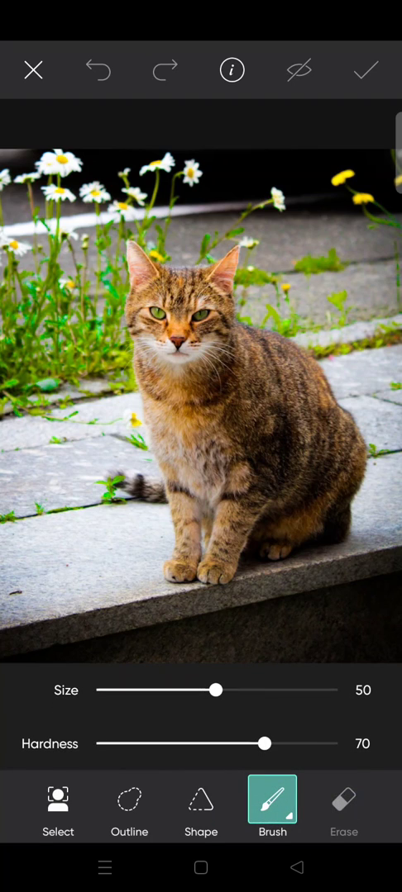
click(57, 807)
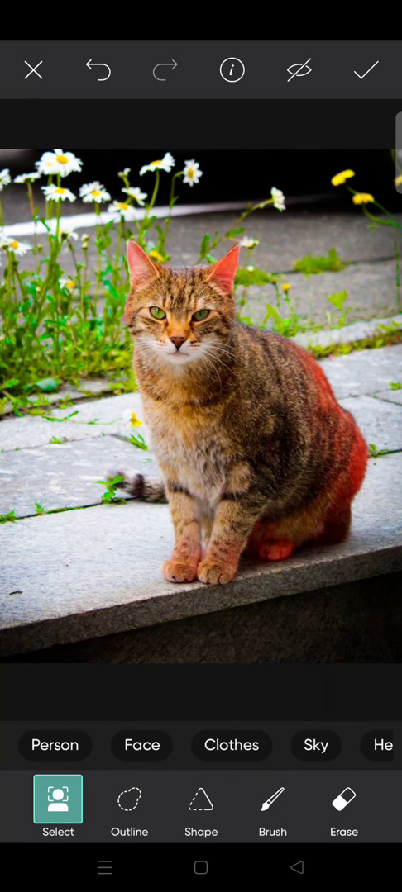
Undo the red brush mask and switch the cutout to the freehand Outline tool.
click(98, 69)
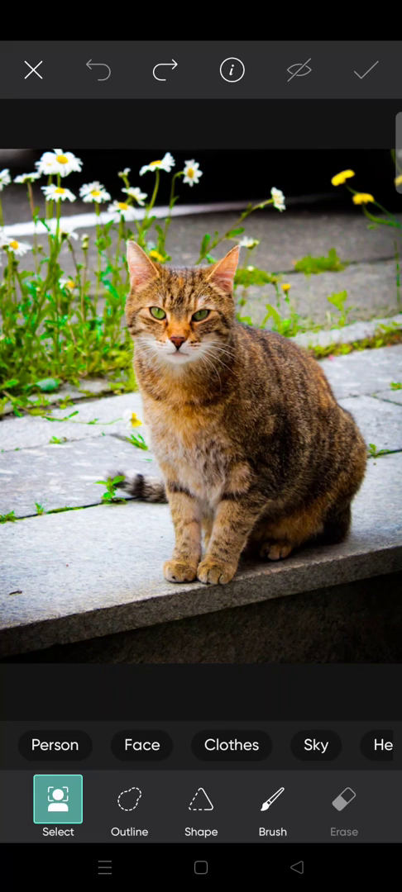
click(129, 800)
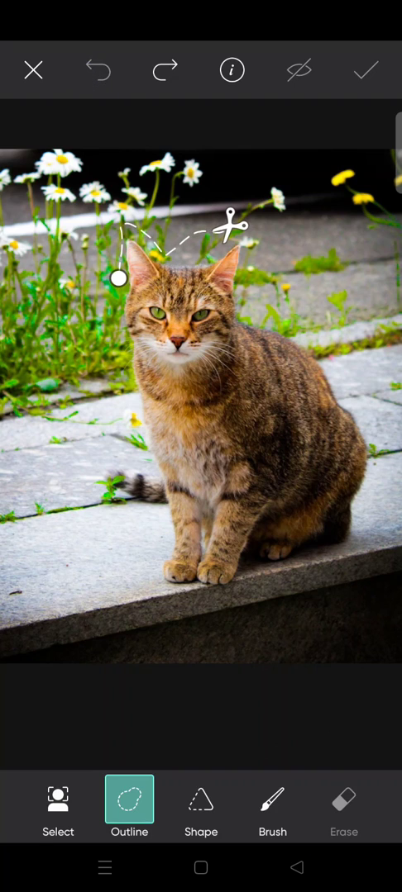
Restart the cutout and trace an outline around the cat's head and body to save it as a sticker.
click(96, 69)
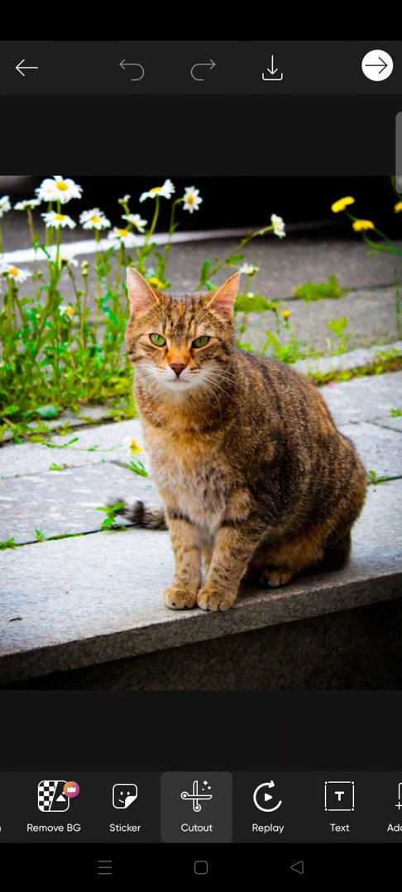
click(195, 807)
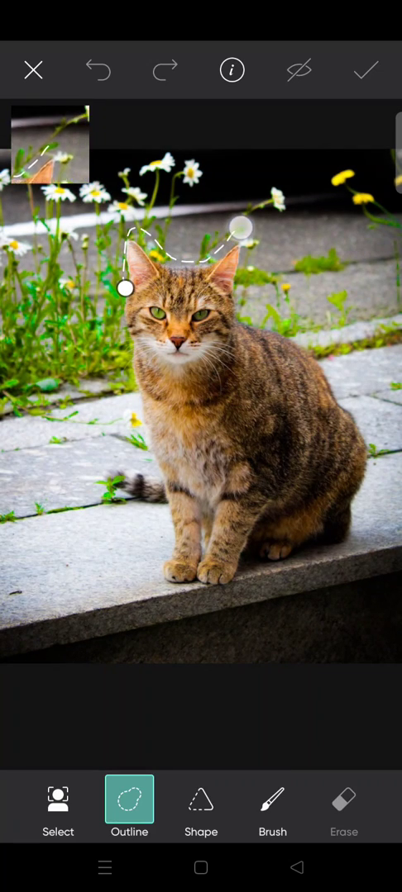
drag(239, 228, 304, 337)
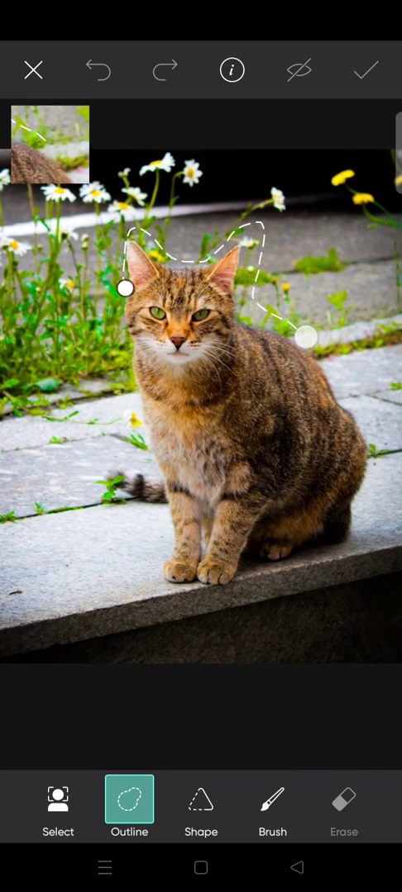
drag(304, 335, 320, 562)
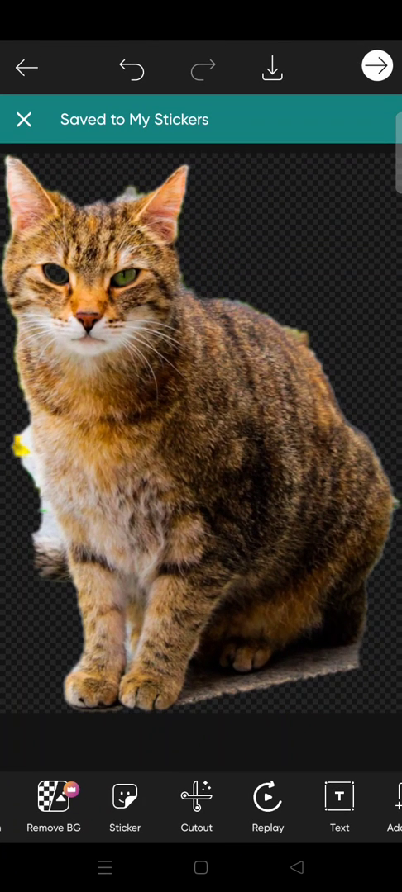
Undo the cat cutout, leave the editor and dismiss the save-draft prompt to return to Create.
click(23, 119)
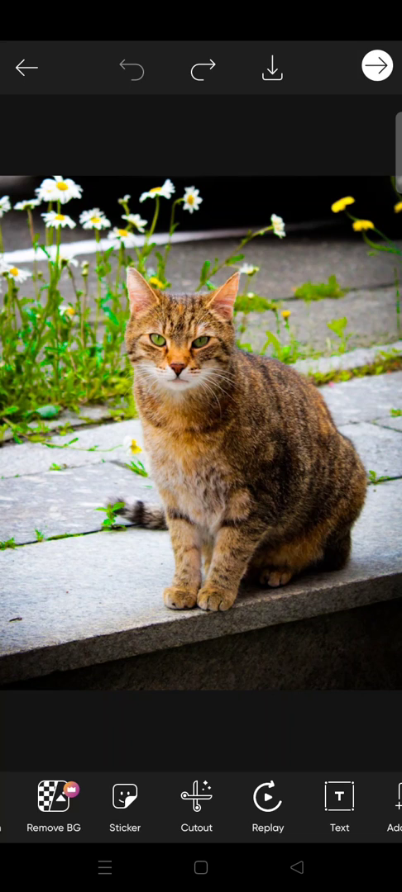
click(195, 806)
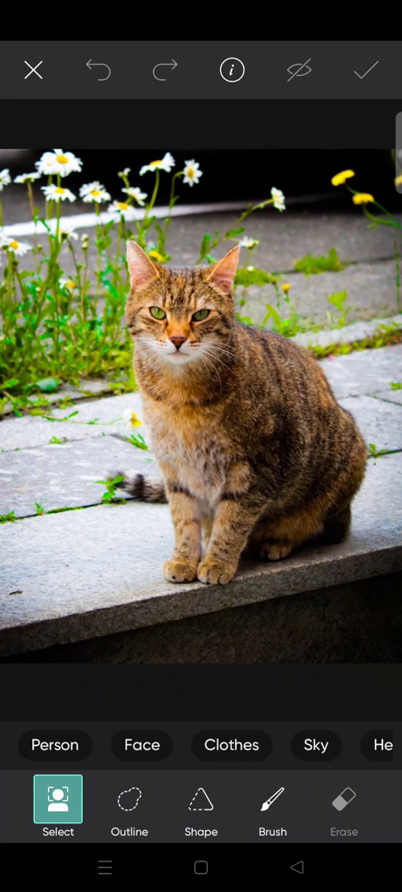
click(33, 69)
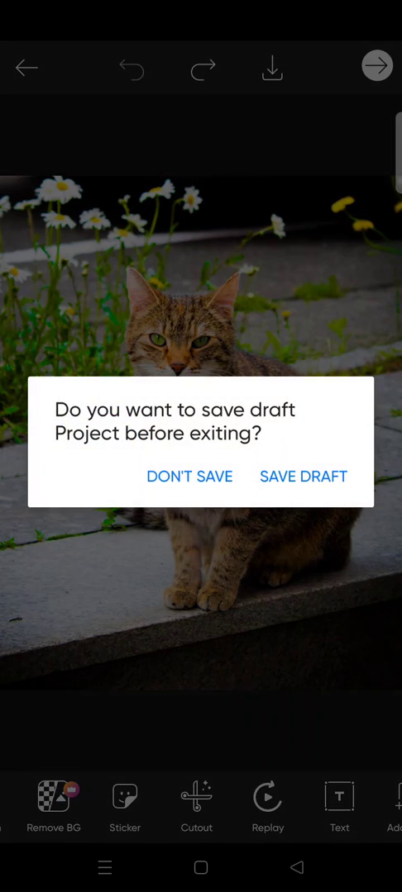
click(188, 476)
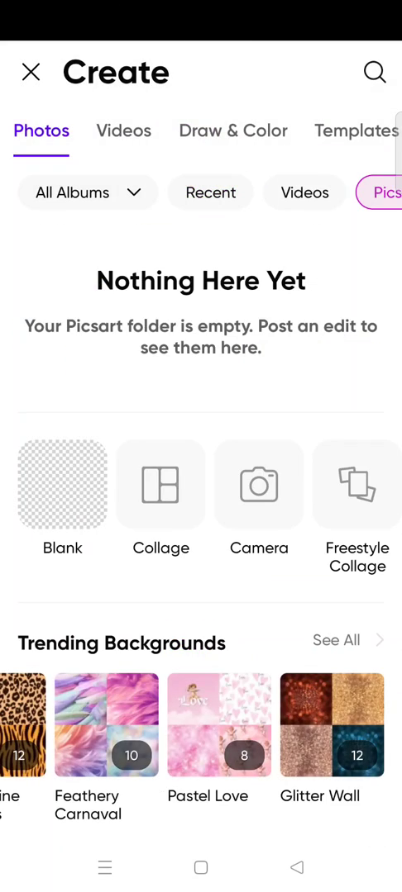
From FreeToEdit, load the photo of the woman in floral pants into the editor.
click(86, 192)
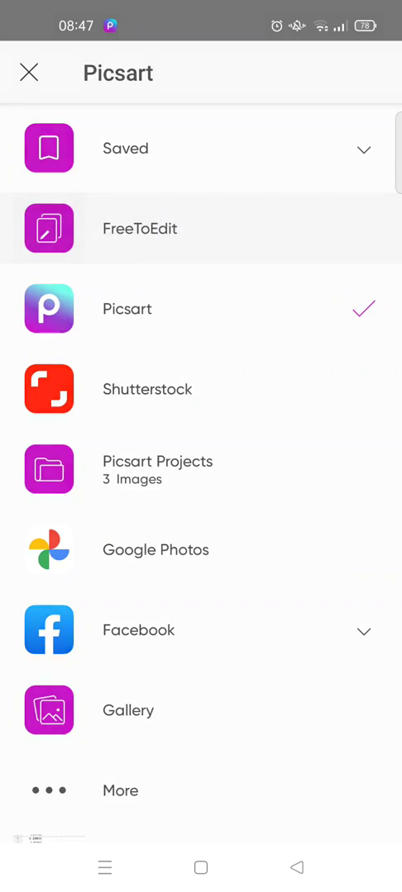
click(139, 229)
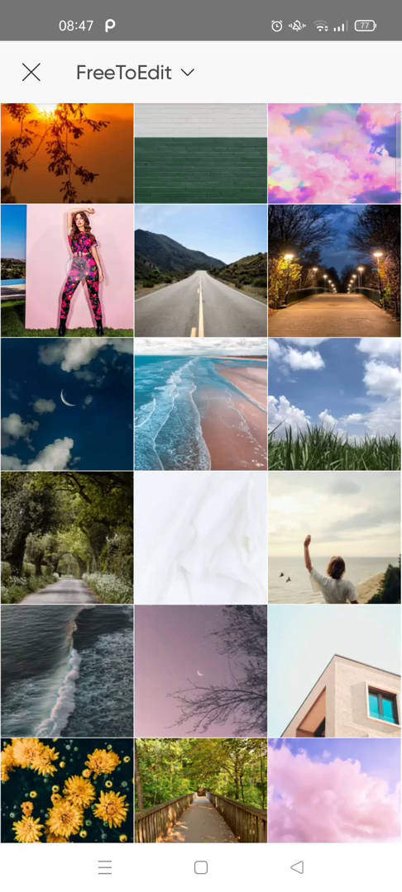
click(66, 271)
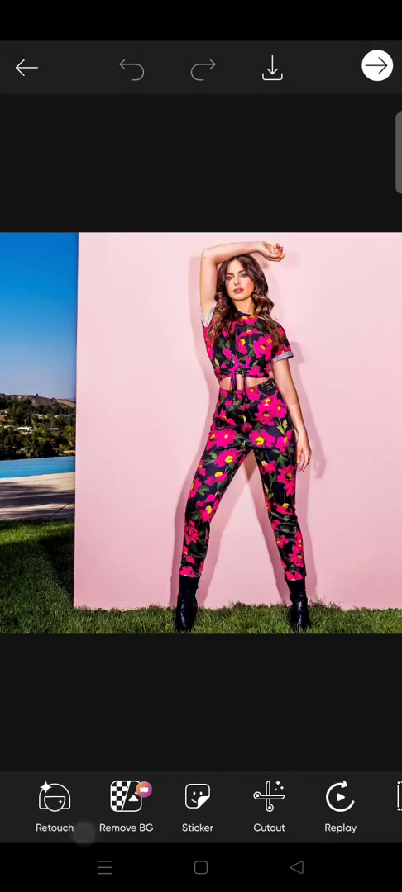
Cut the woman out with the automatic Person selection and dismiss the Saved to My Stickers notice.
click(268, 807)
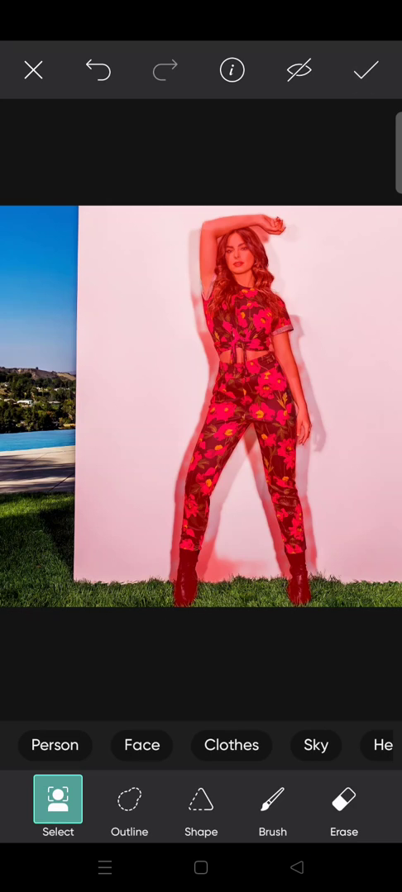
click(365, 69)
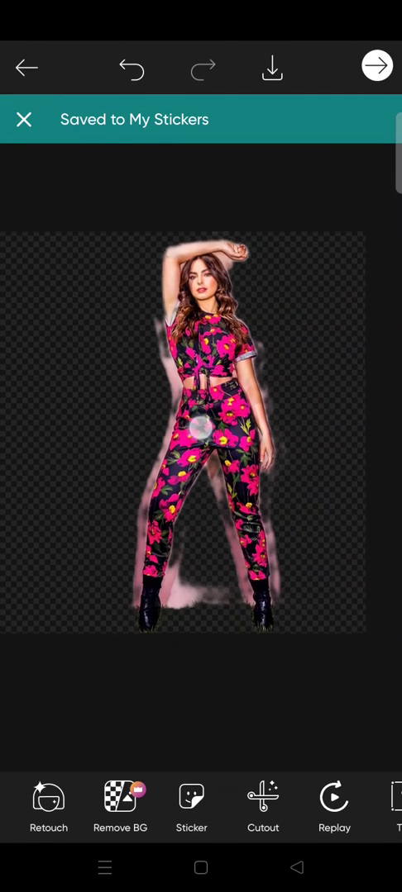
click(25, 119)
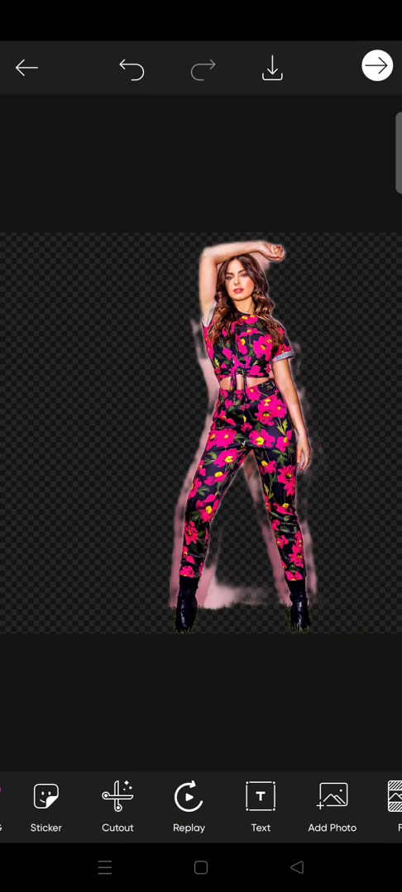
scroll(left, 3)
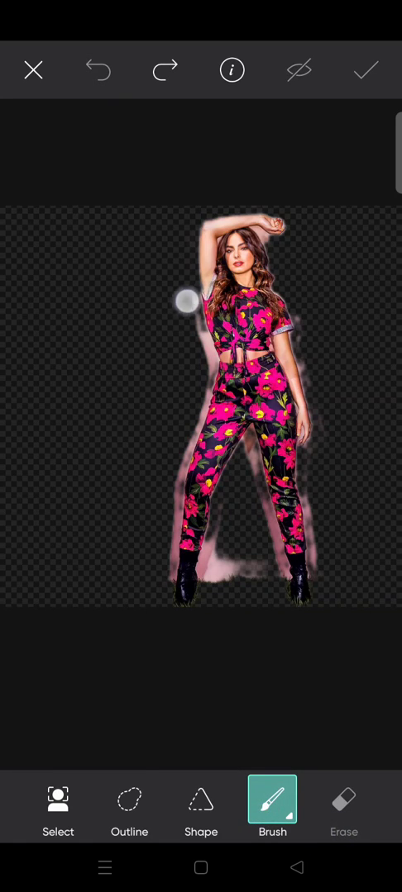
click(344, 804)
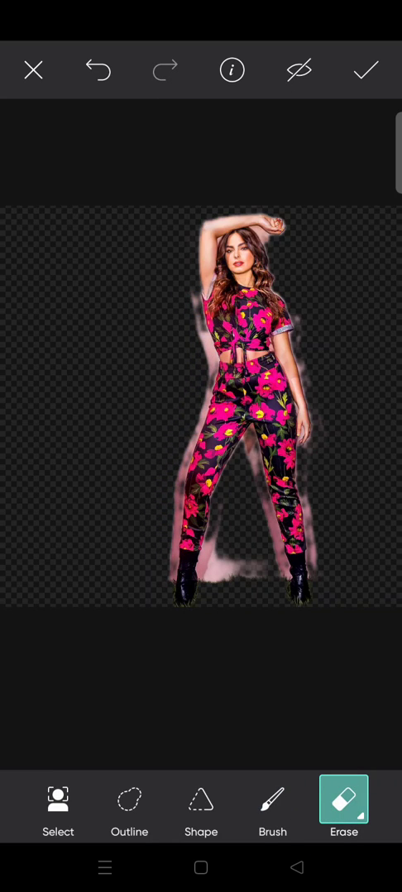
click(33, 69)
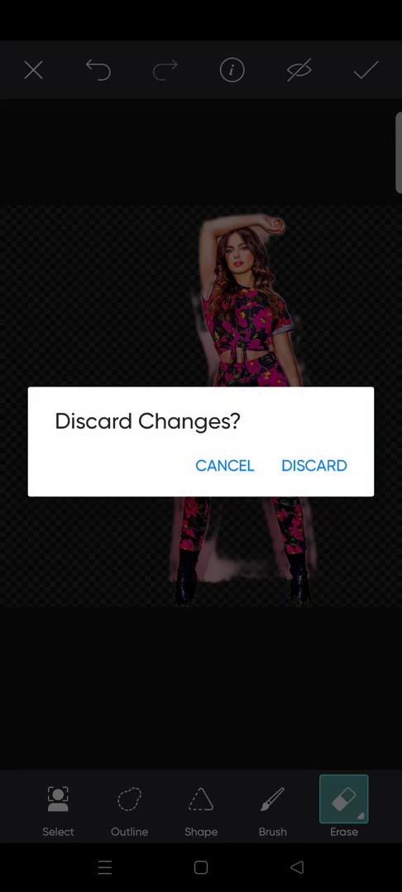
click(314, 466)
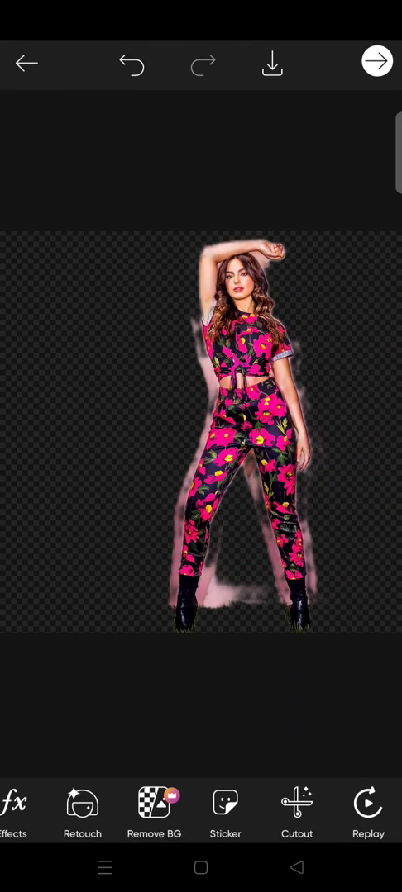